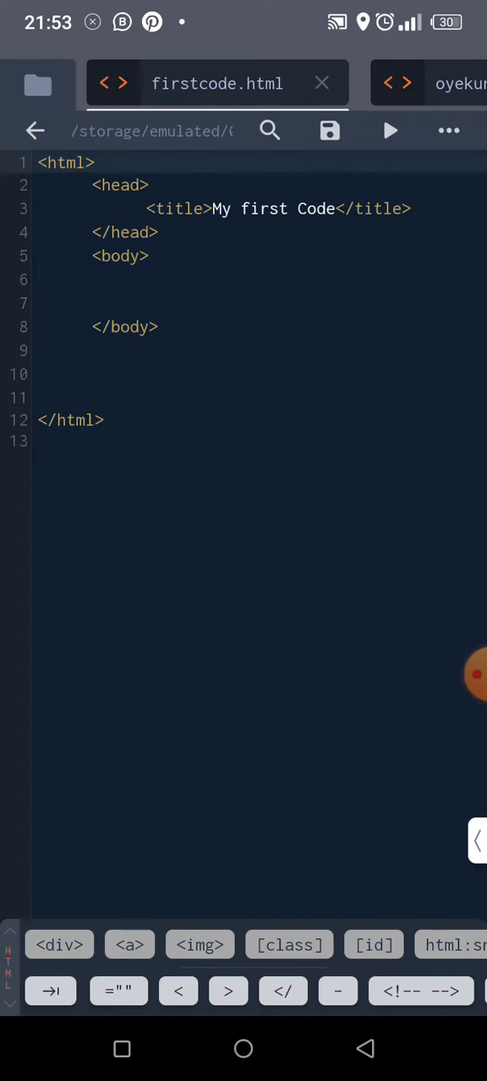
- Start an h1 element on the blank body line, with Acode auto-closing the </h1> tag
click(132, 281)
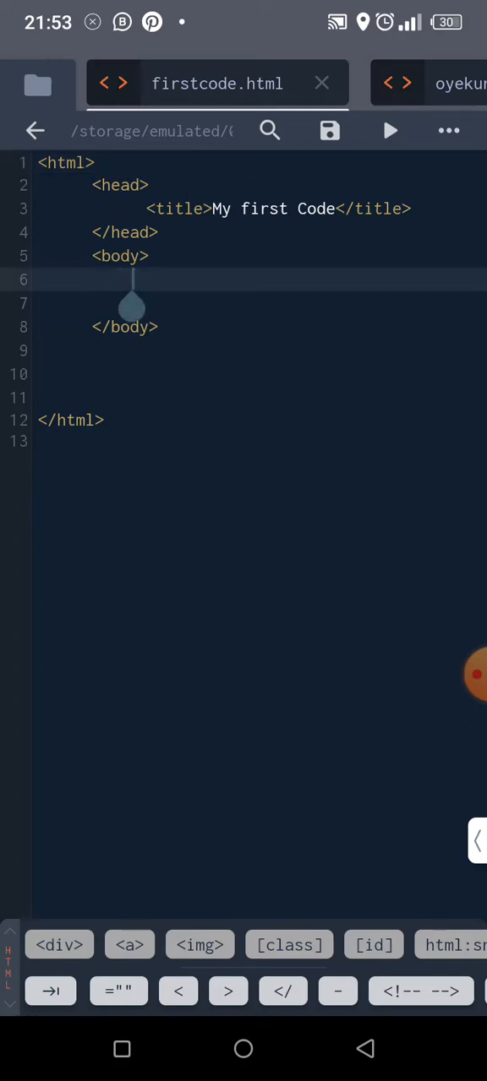
click(132, 280)
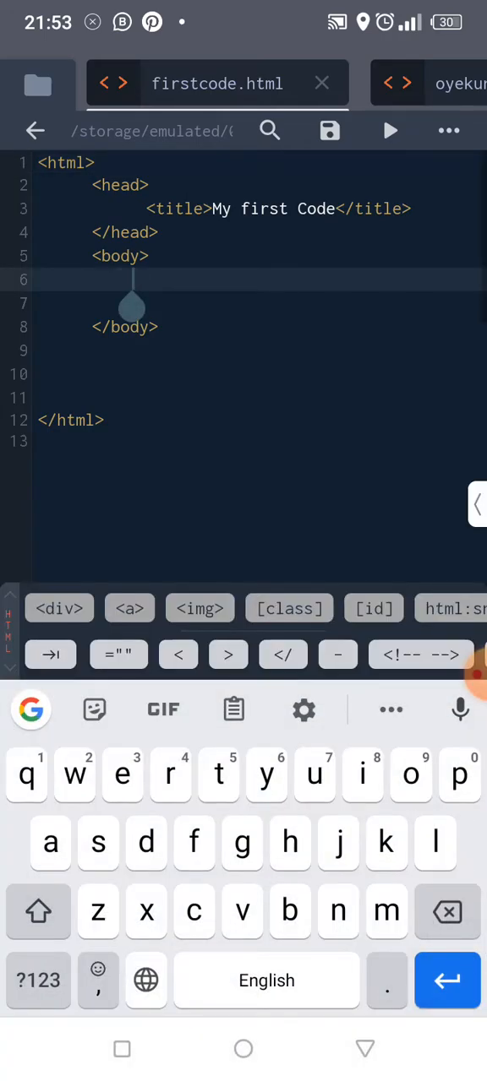
click(131, 278)
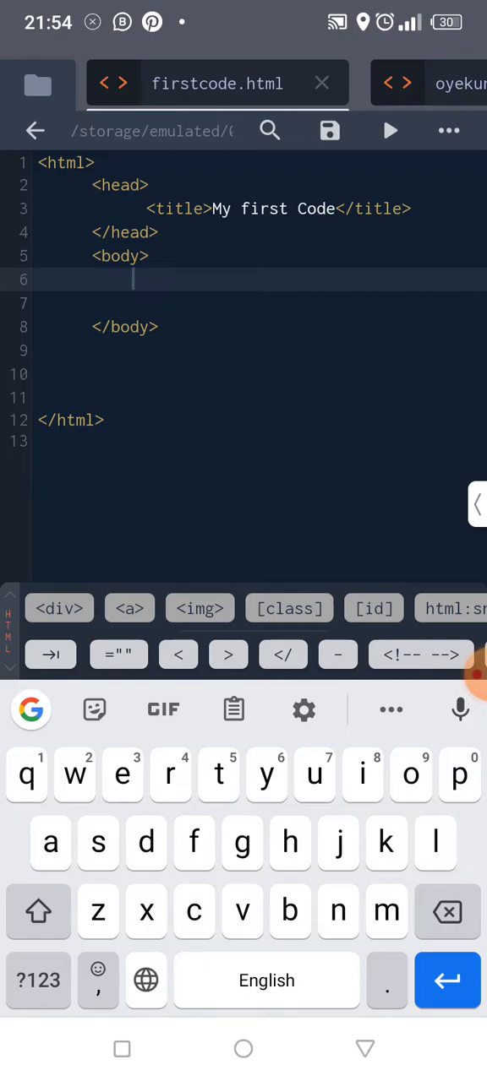
click(179, 654)
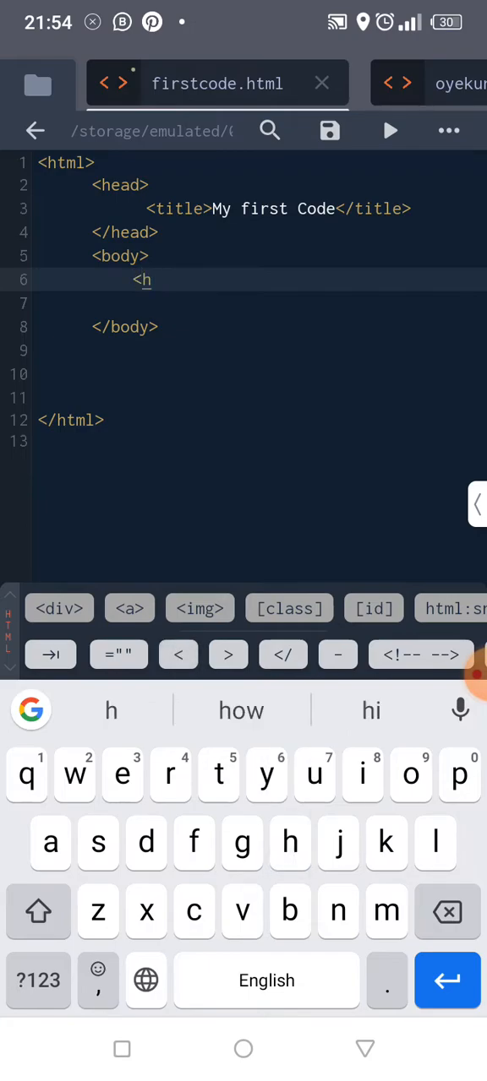
text(1)
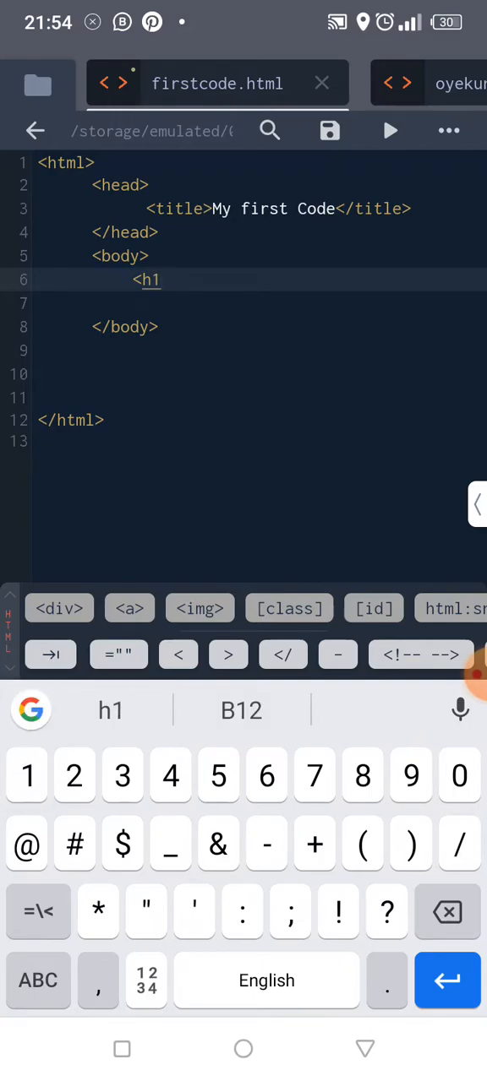
click(37, 980)
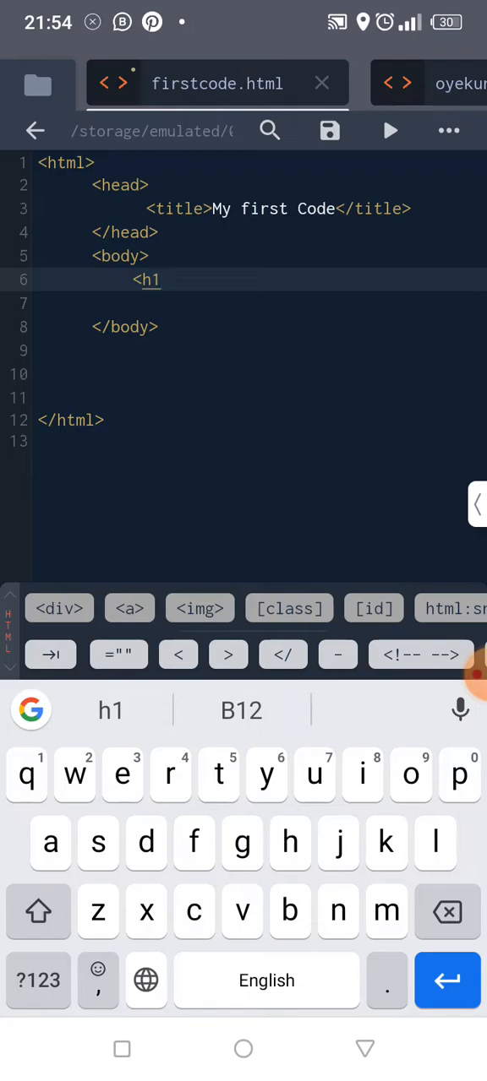
click(228, 656)
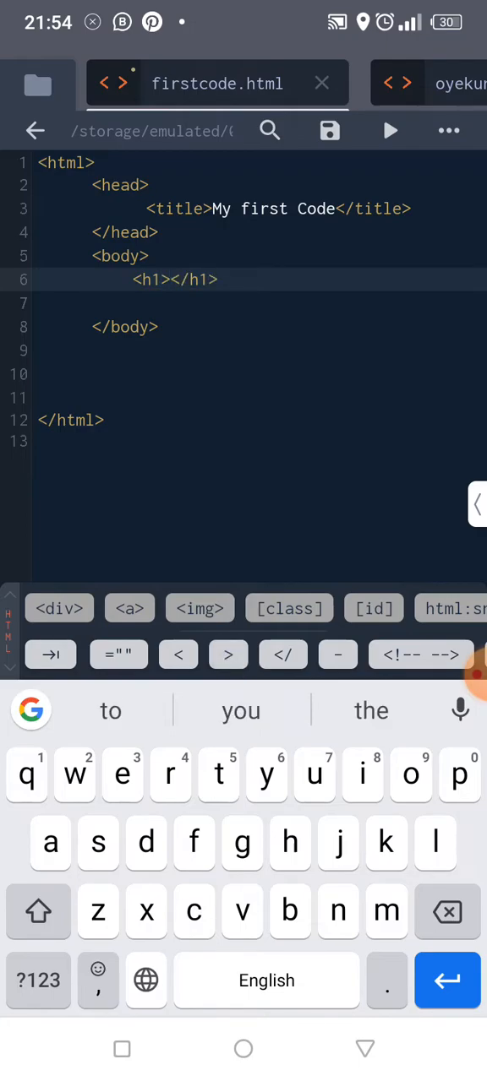
- Begin writing the heading text 'This is a hea...' inside the h1
text(This)
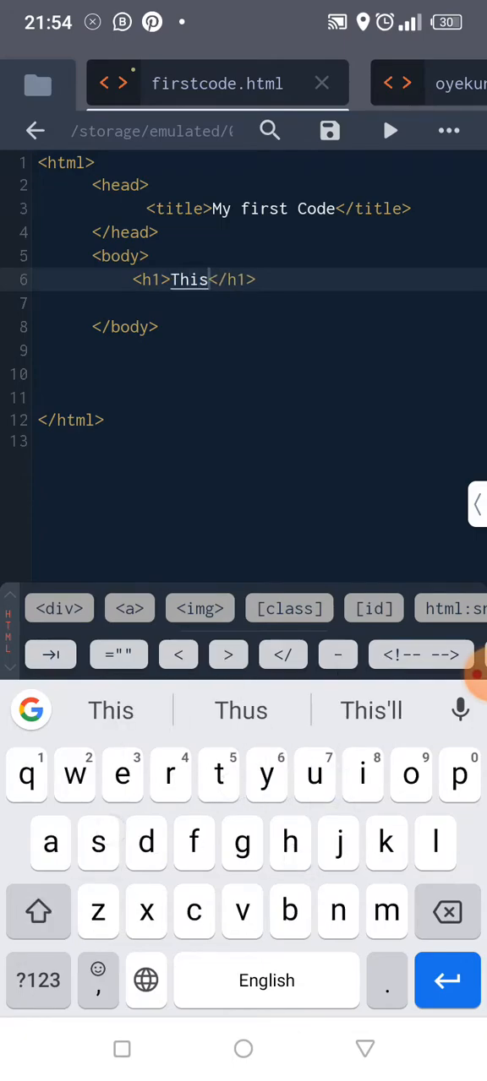
text(is a)
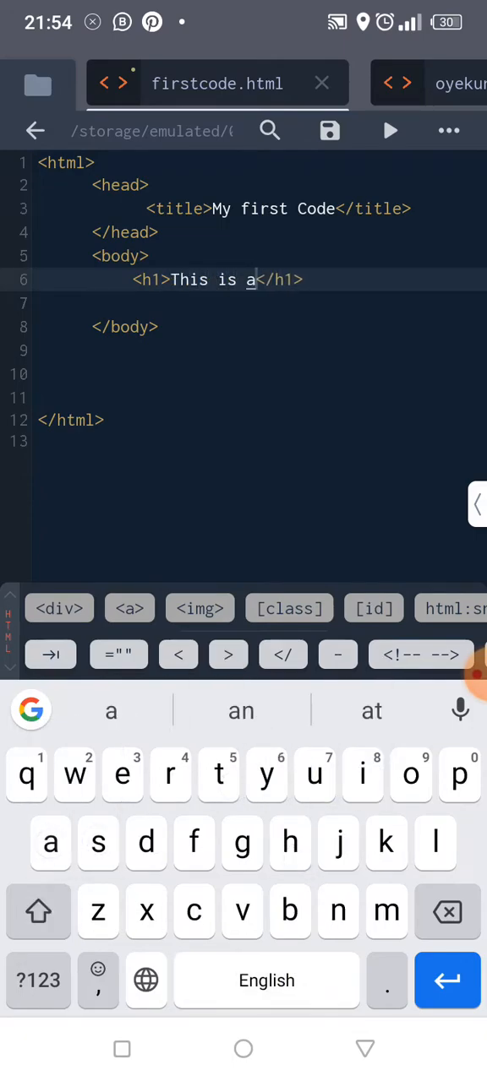
text(heading)
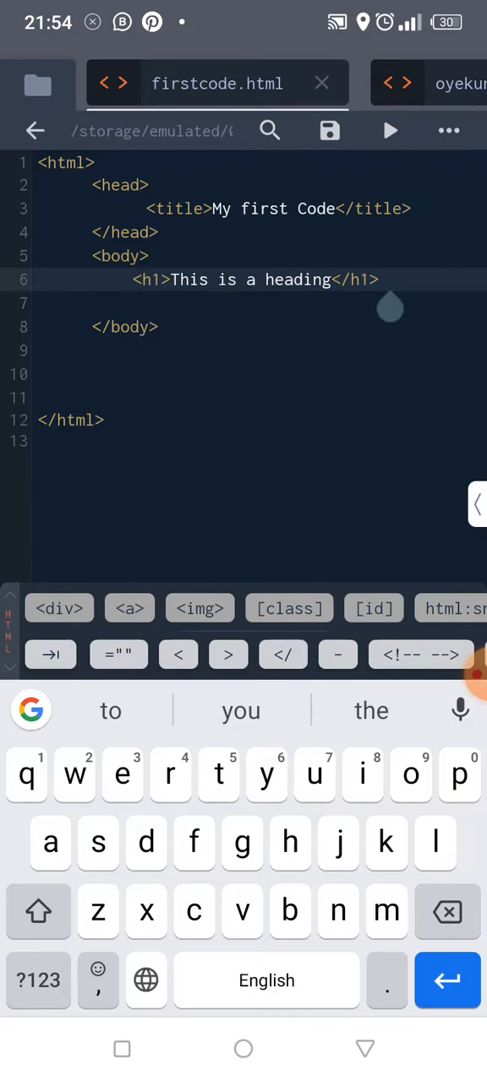
- End the 'This is a heading' line, select it and paste copies below it
key(enter)
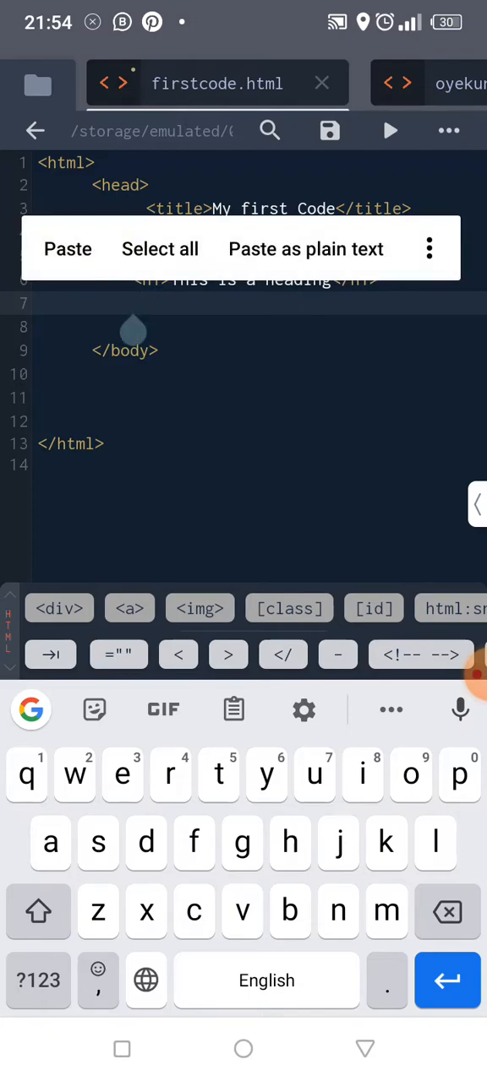
click(68, 248)
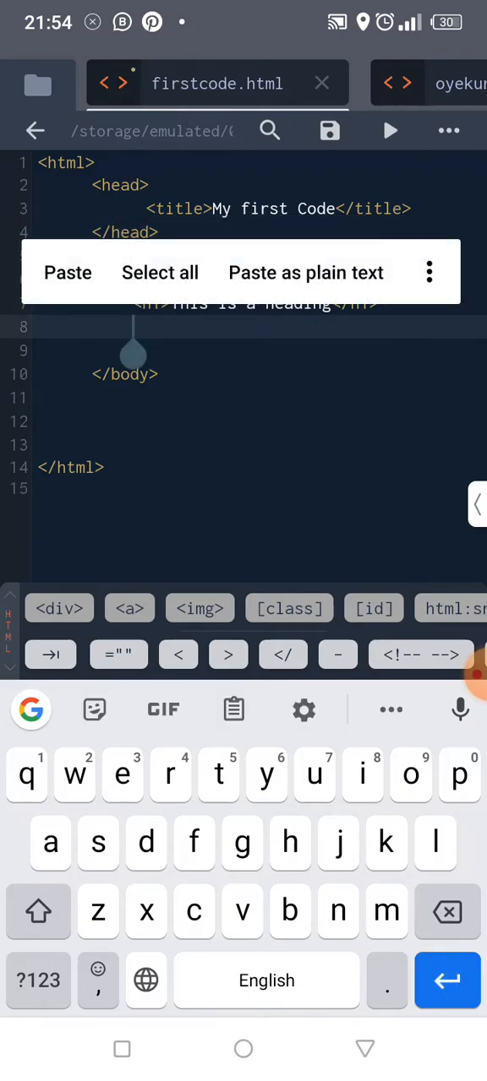
click(67, 272)
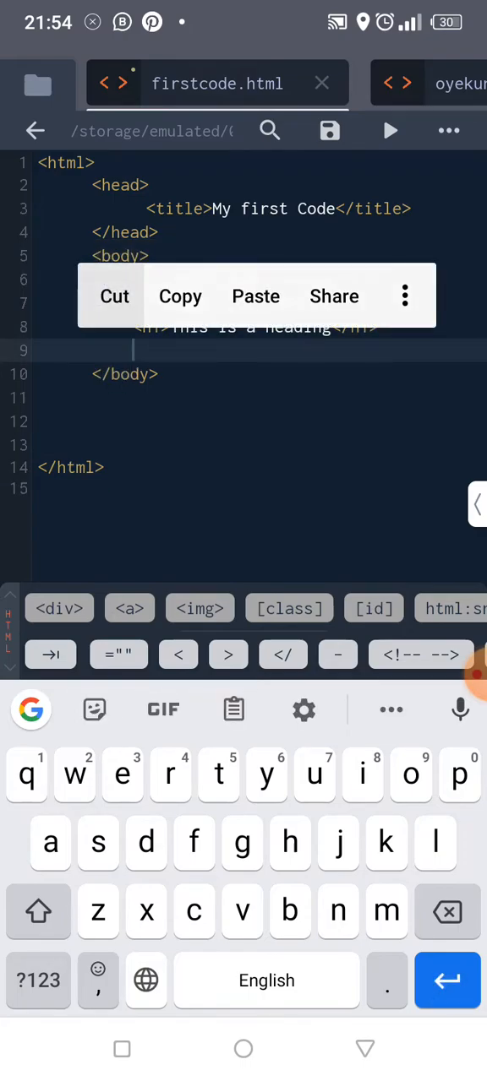
click(255, 295)
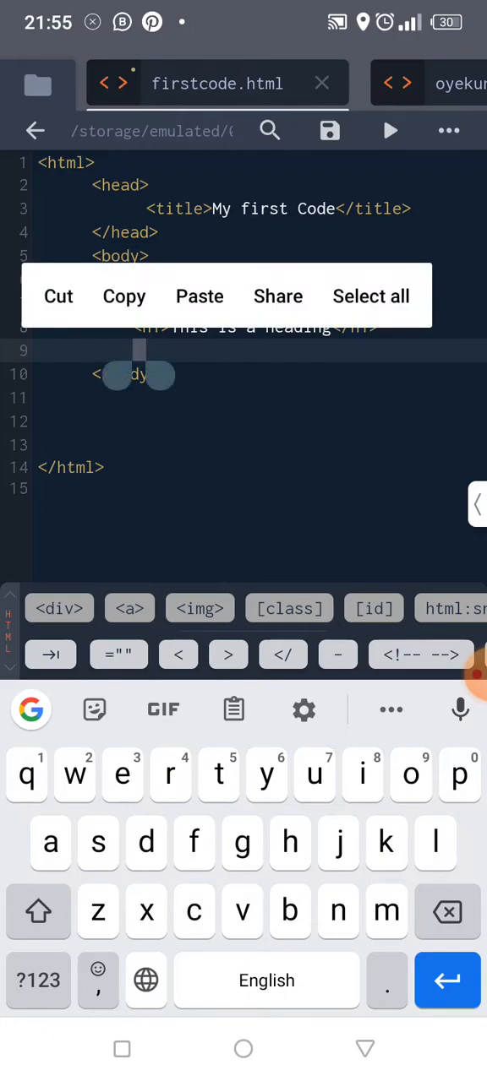
click(200, 296)
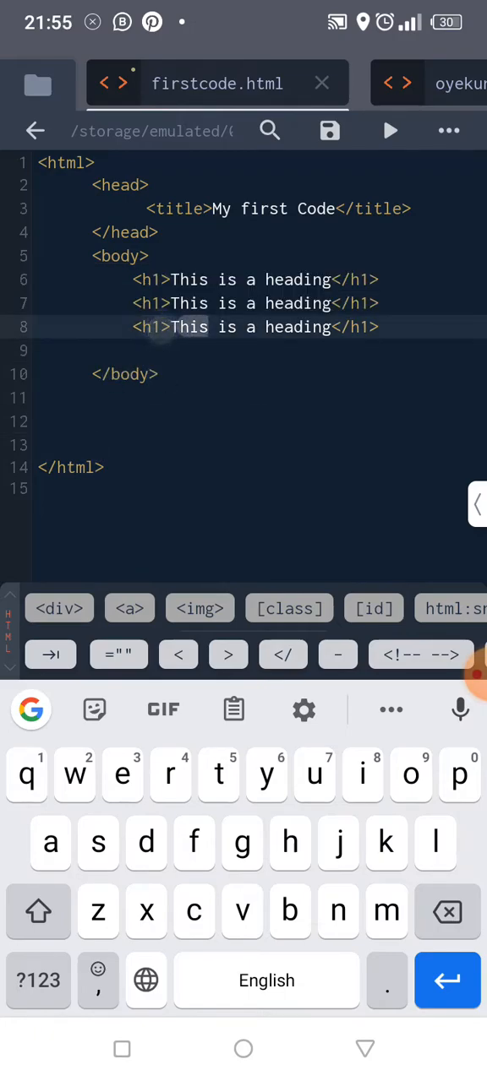
- Copy the heading line again and paste more copies until six h1 lines fill the body
double_click(188, 327)
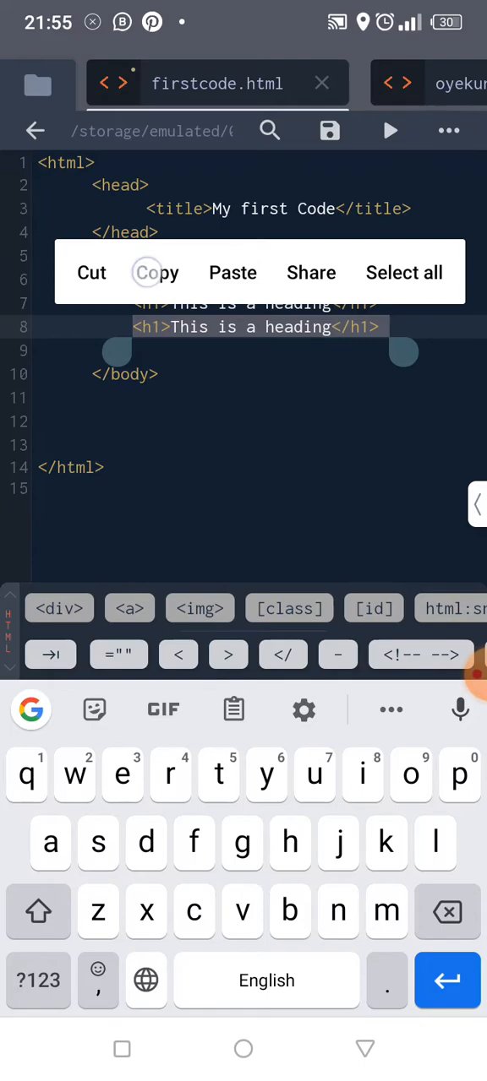
click(233, 272)
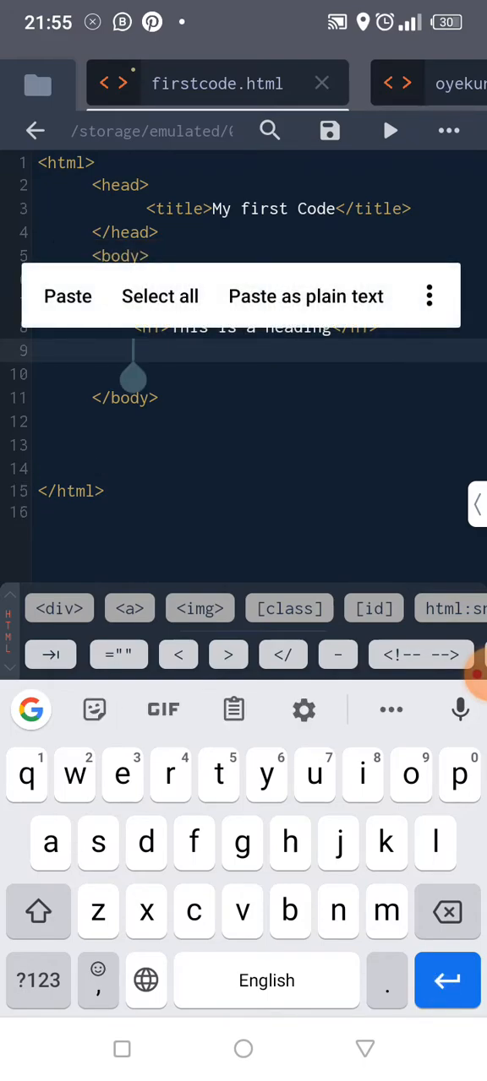
click(68, 295)
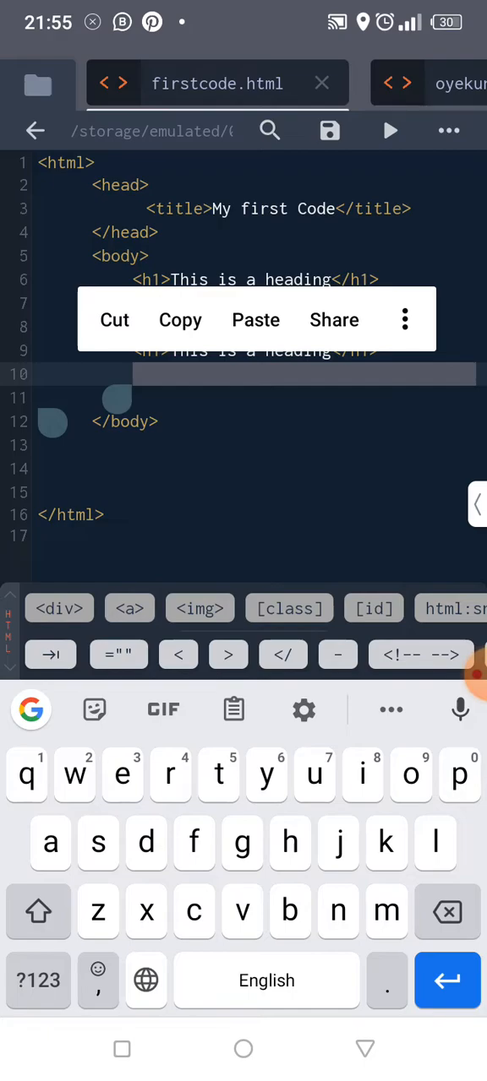
click(255, 319)
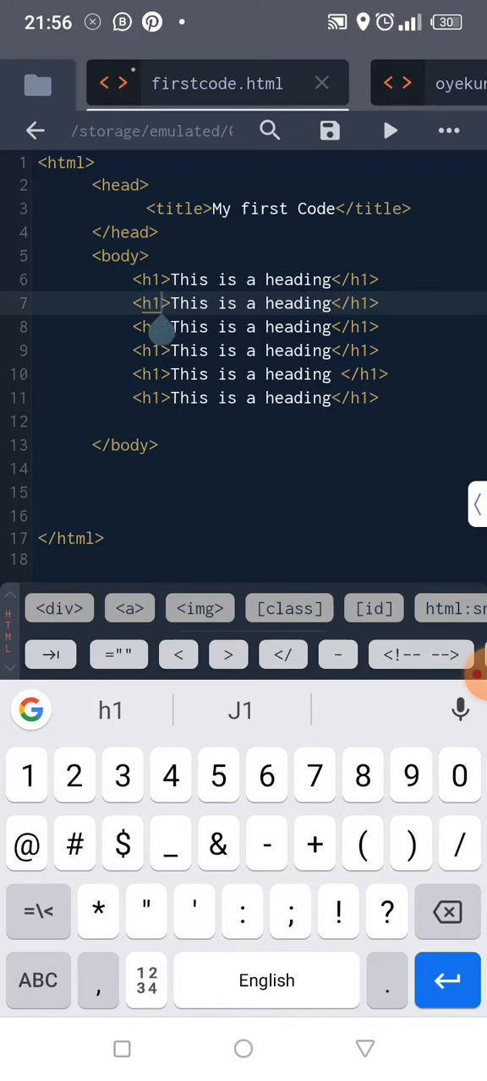
- Change the second, third and fourth heading lines to h2, h3 and h4 tags
text(2)
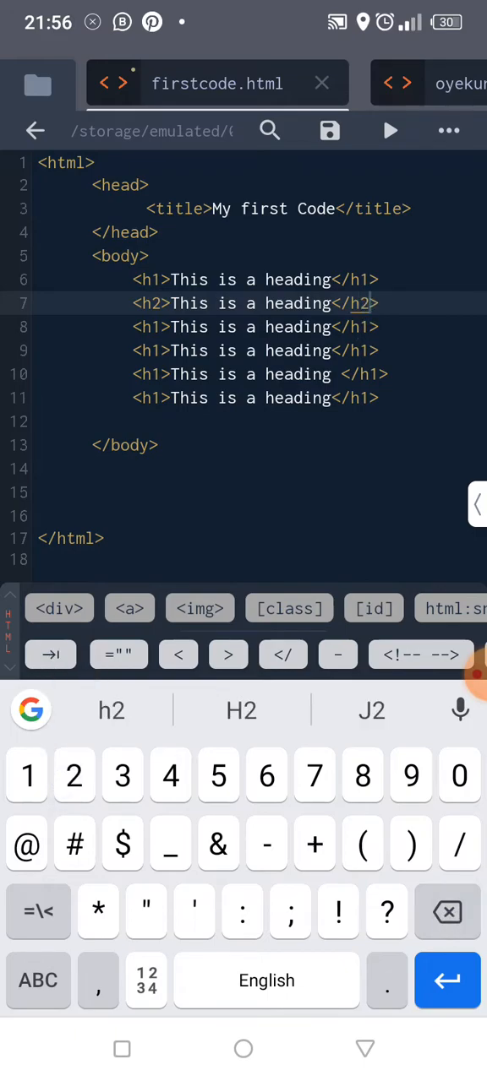
click(155, 328)
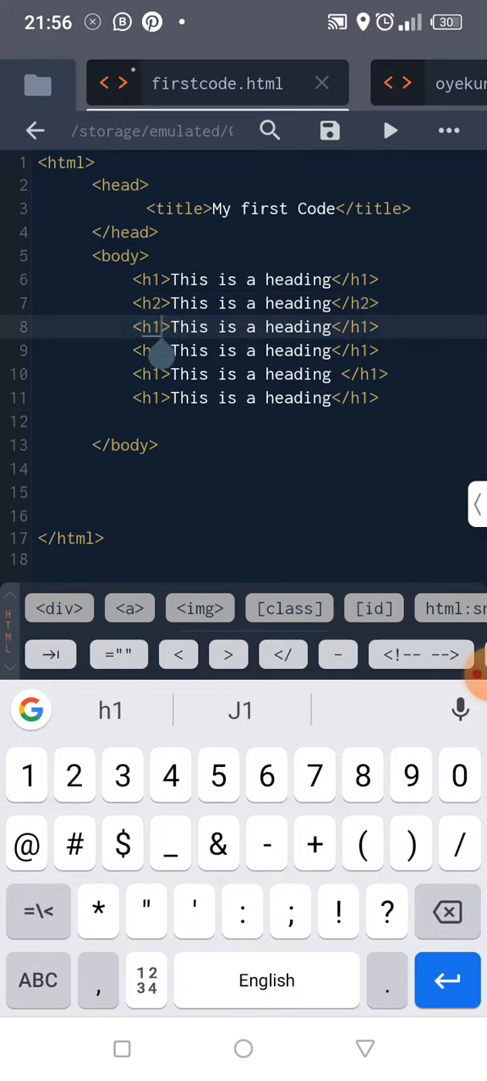
text(3)
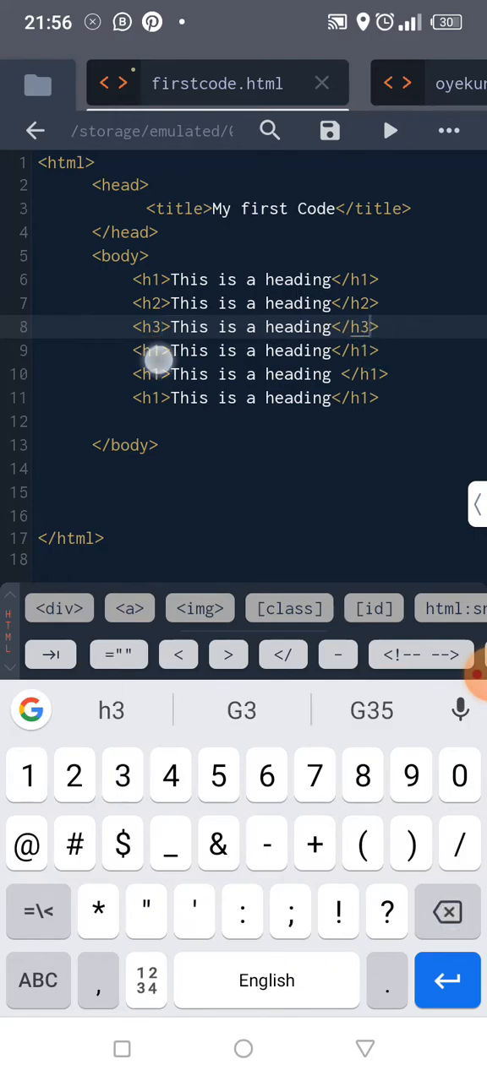
text(4)
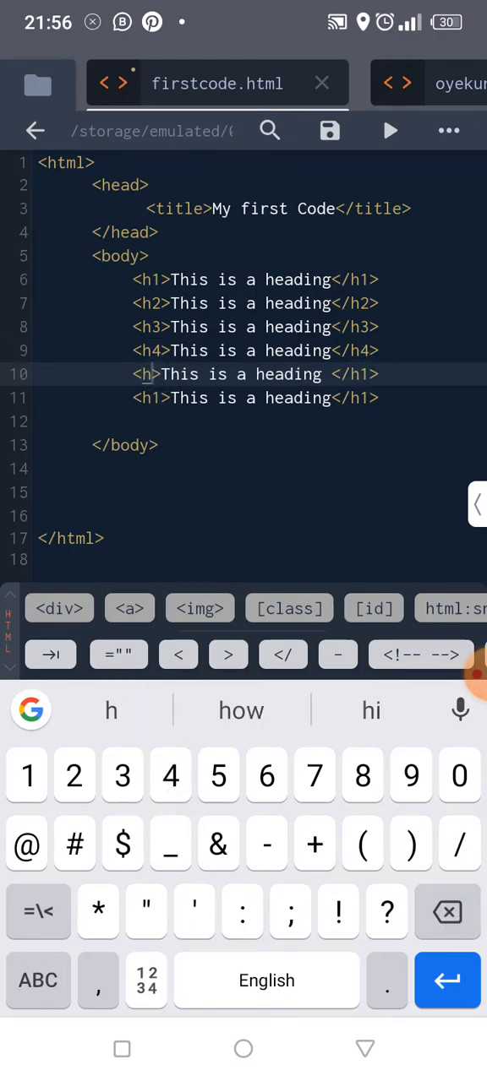
- Make the last two lines h5 and h6 with matching closing tags, completing h1 through h6
text(5)
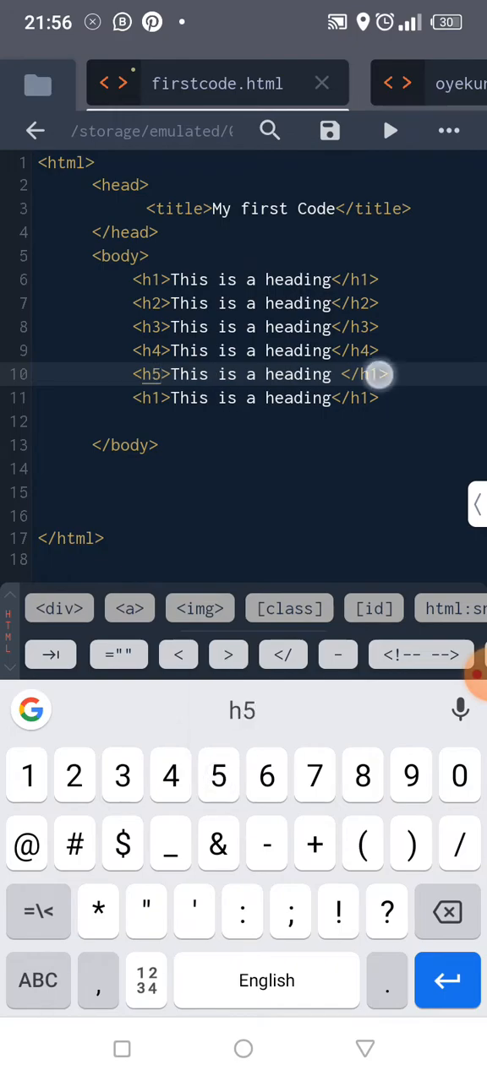
text(5)
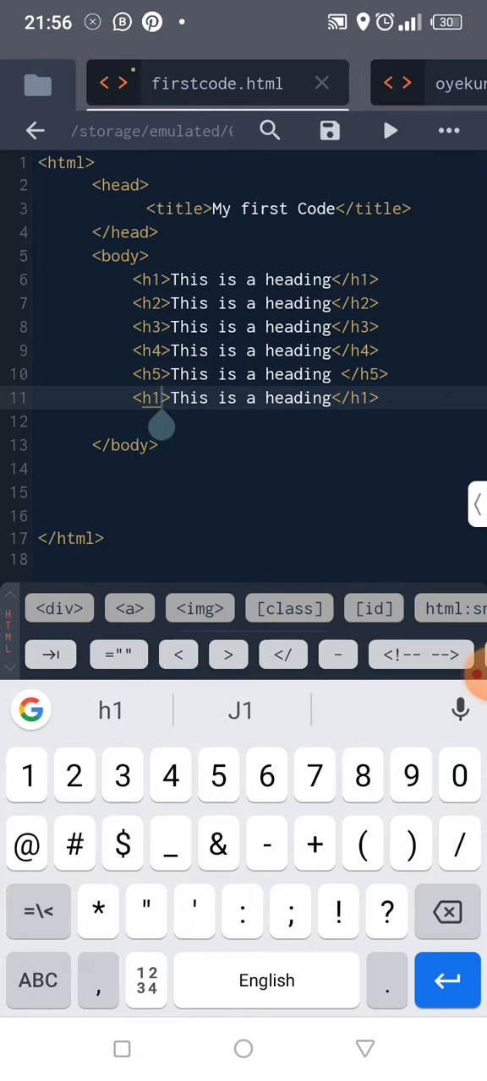
text(6)
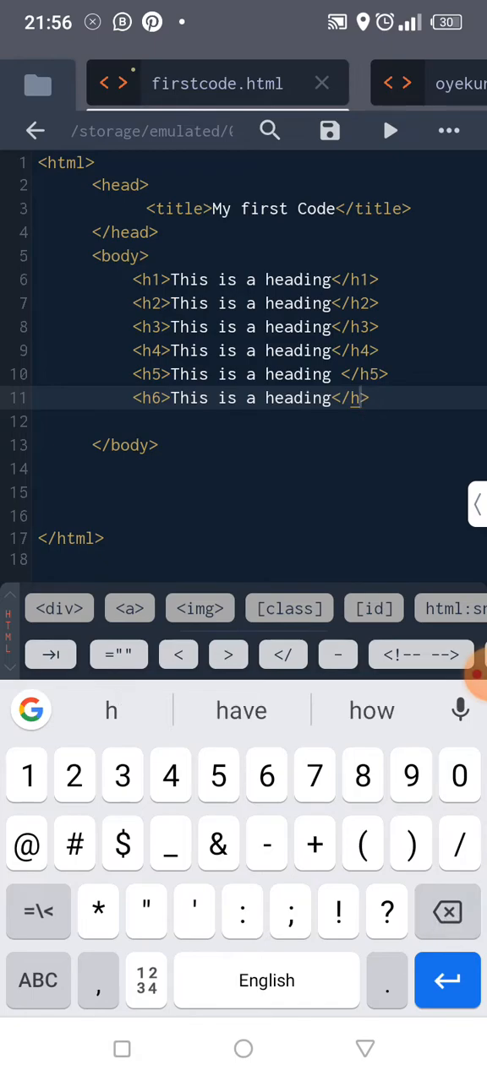
text(6)
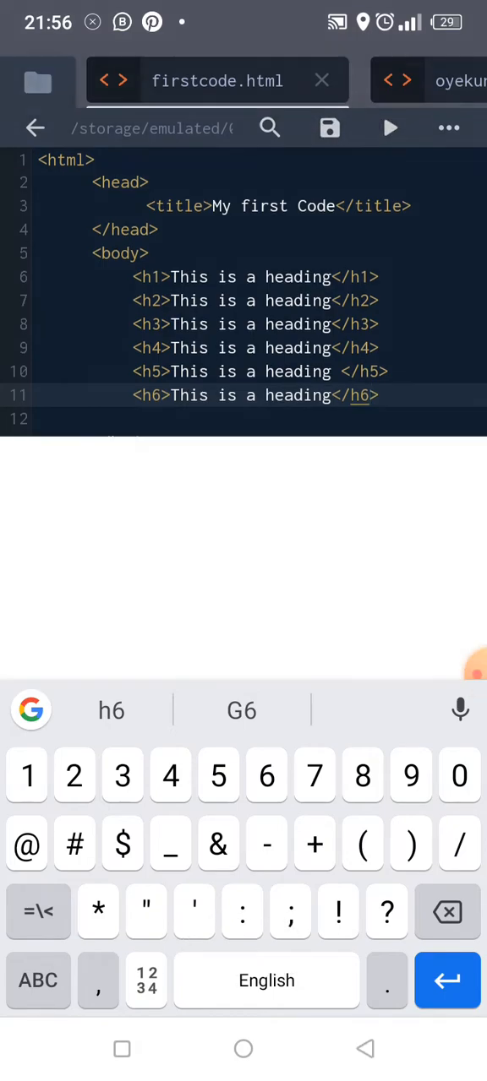
click(388, 128)
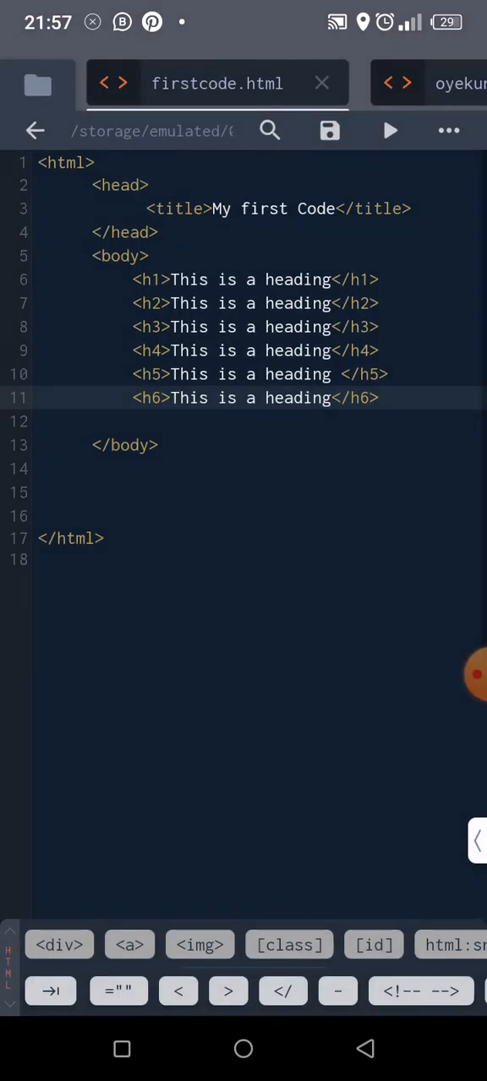
- Add a <p> element reading 'This is a paragraph' on a new line below the h6 heading
click(388, 398)
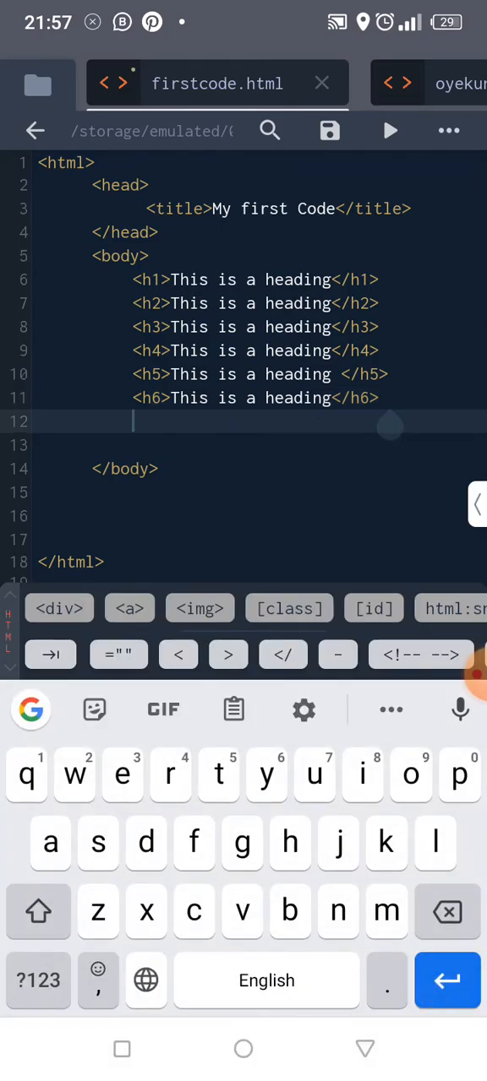
key(enter)
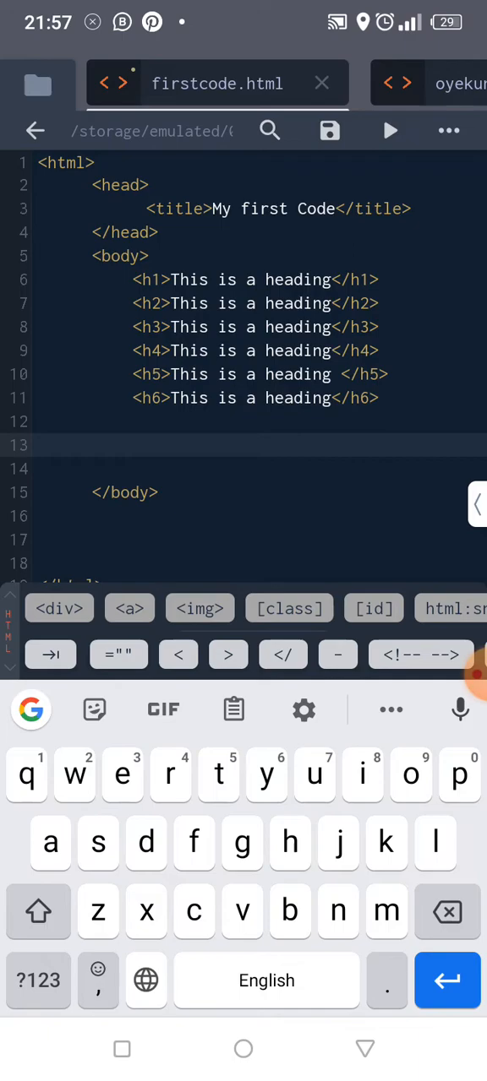
click(179, 656)
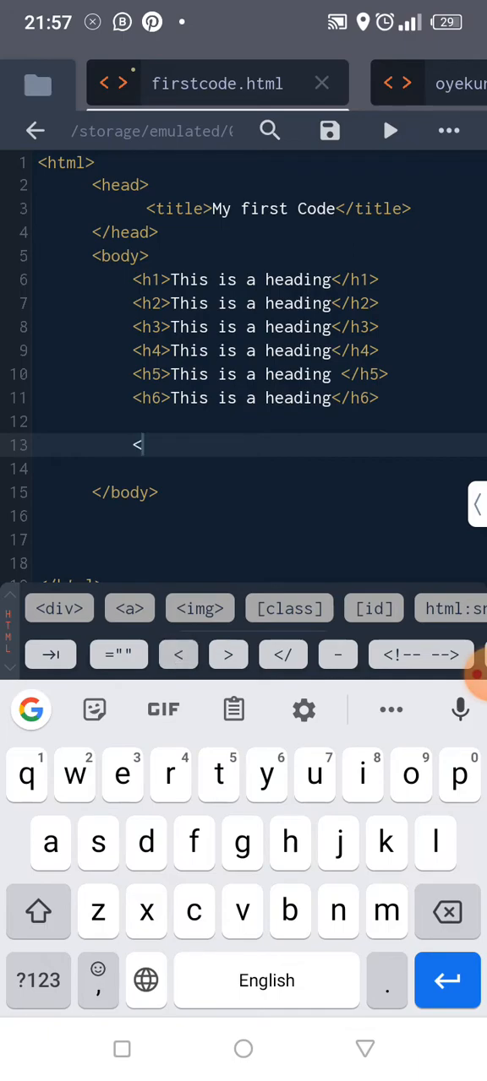
text(p></p>)
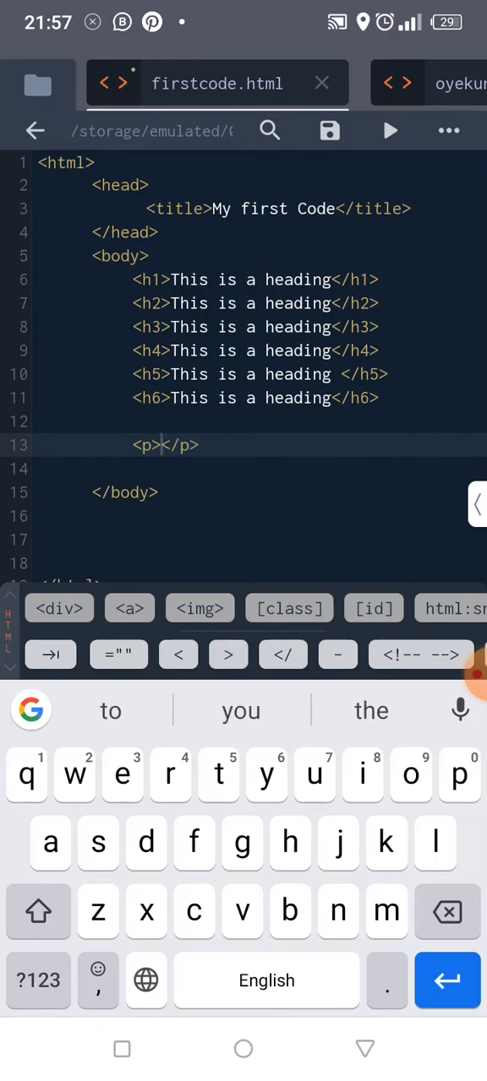
text(Thid)
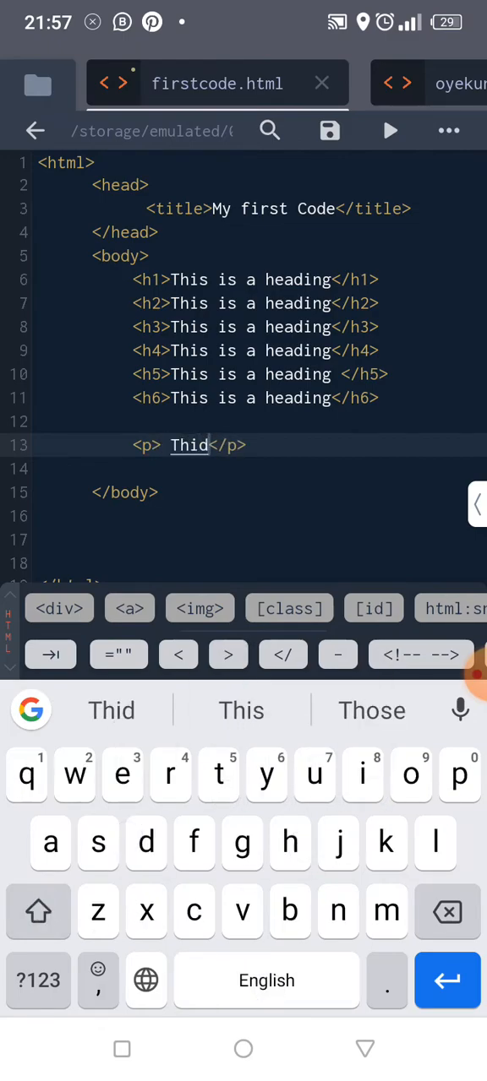
text(This is a)
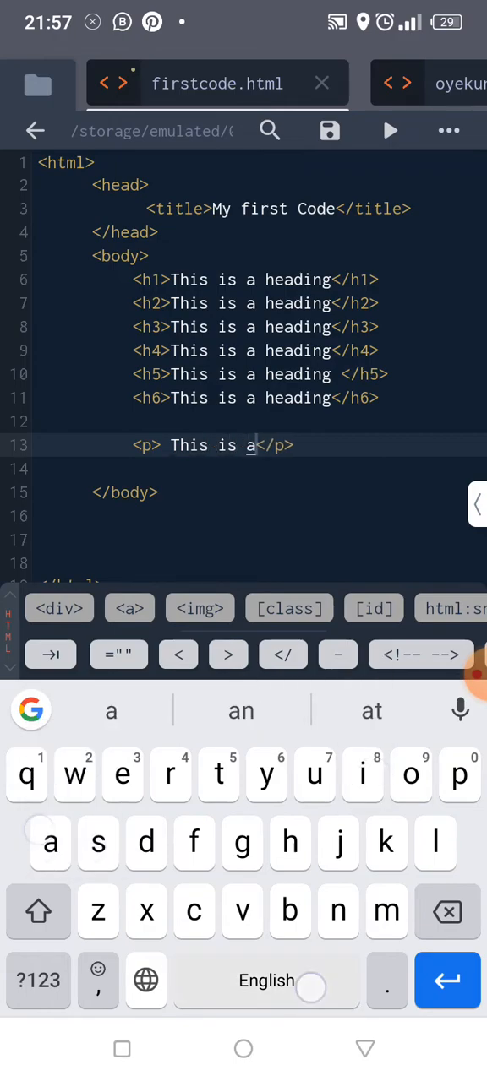
text(pr)
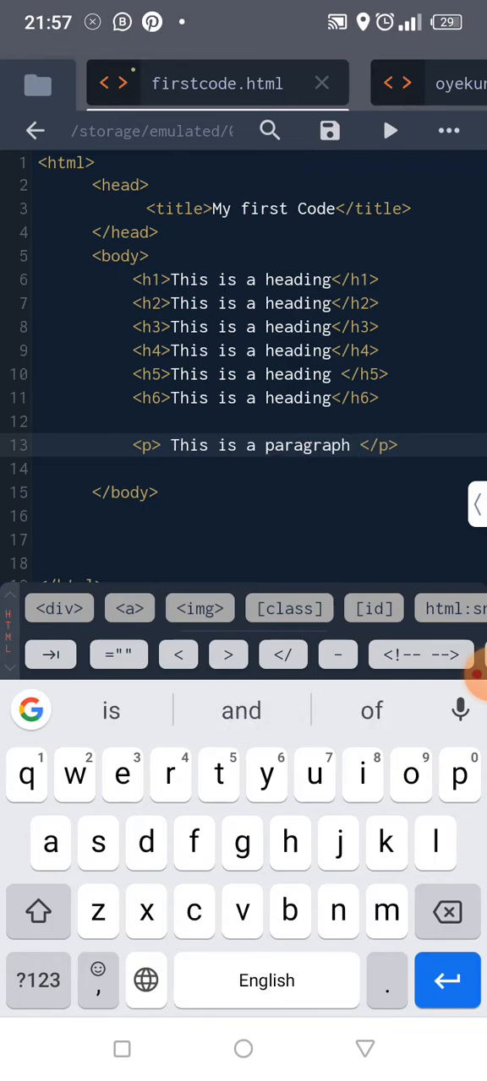
click(449, 132)
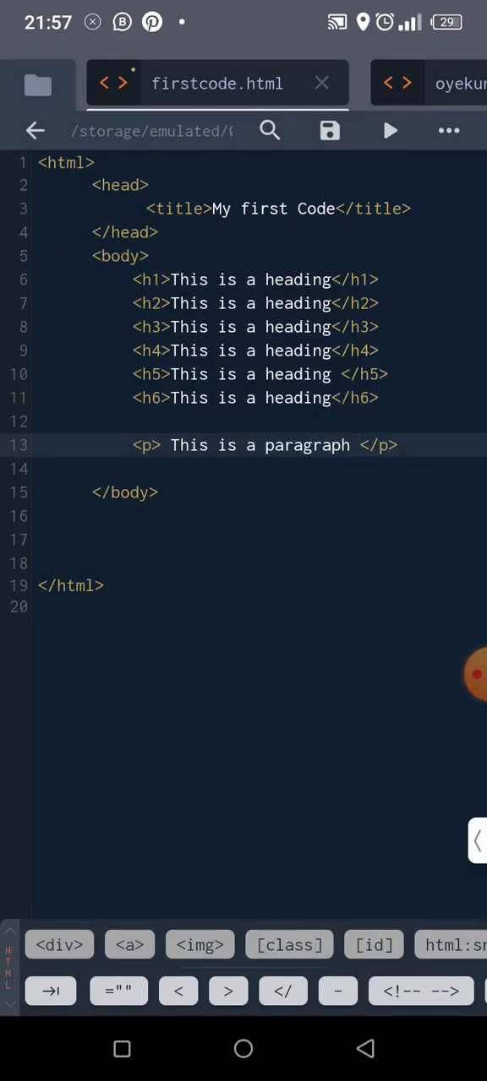
- Save firstcode.html with its six headings and paragraph
click(329, 130)
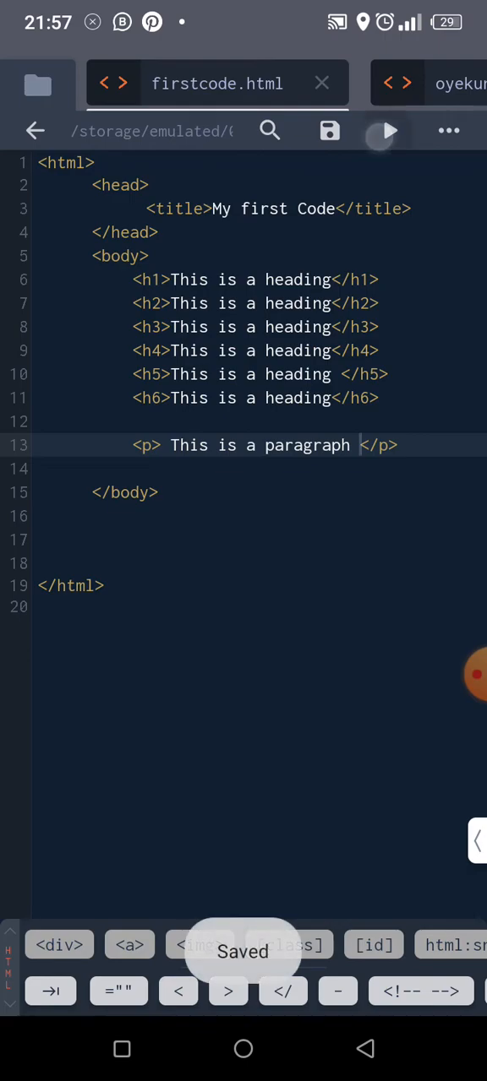
click(386, 130)
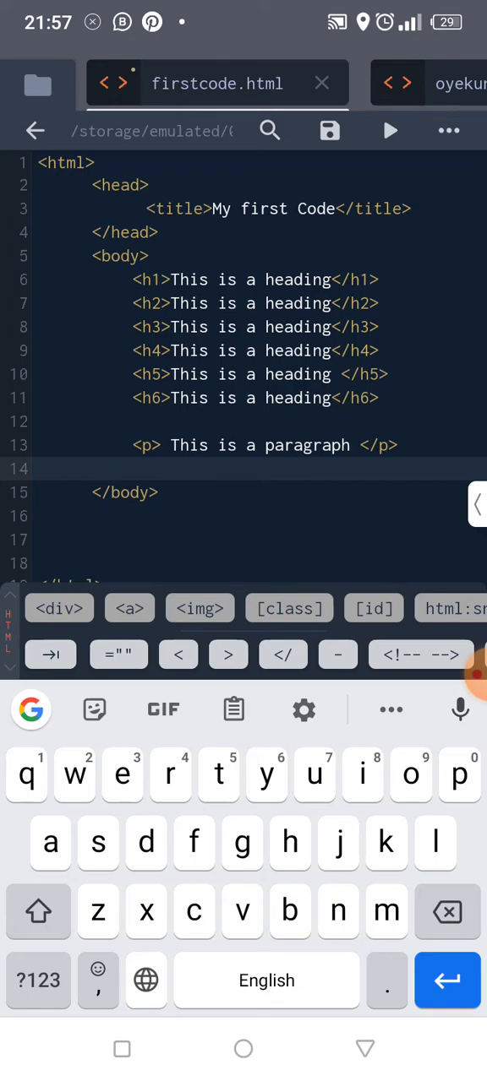
- Add an <hr> horizontal rule on the empty line after the paragraph
click(179, 656)
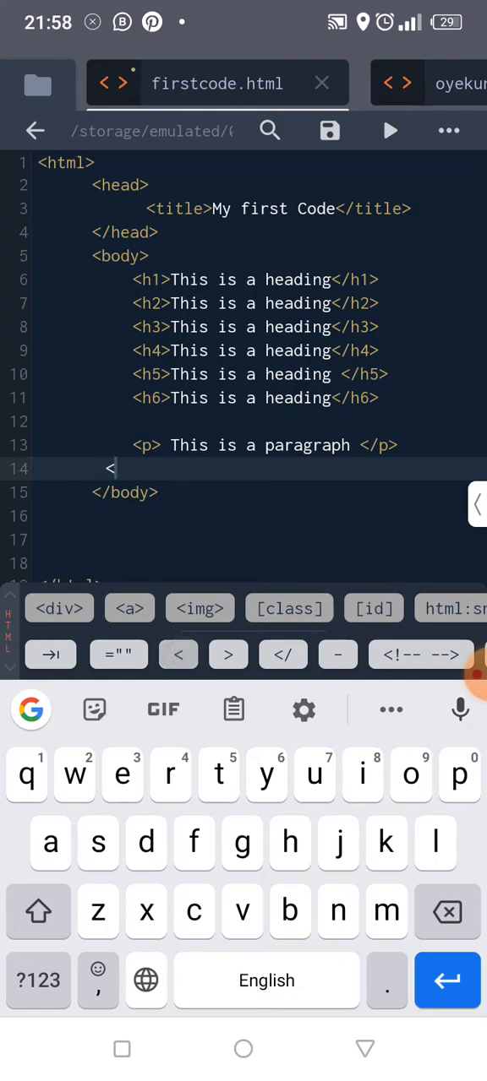
text(h)
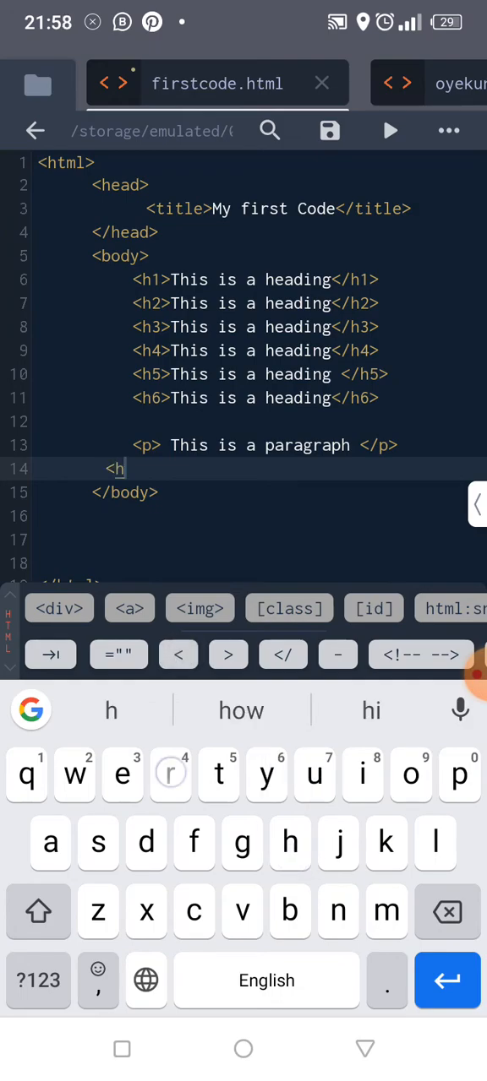
text(r)
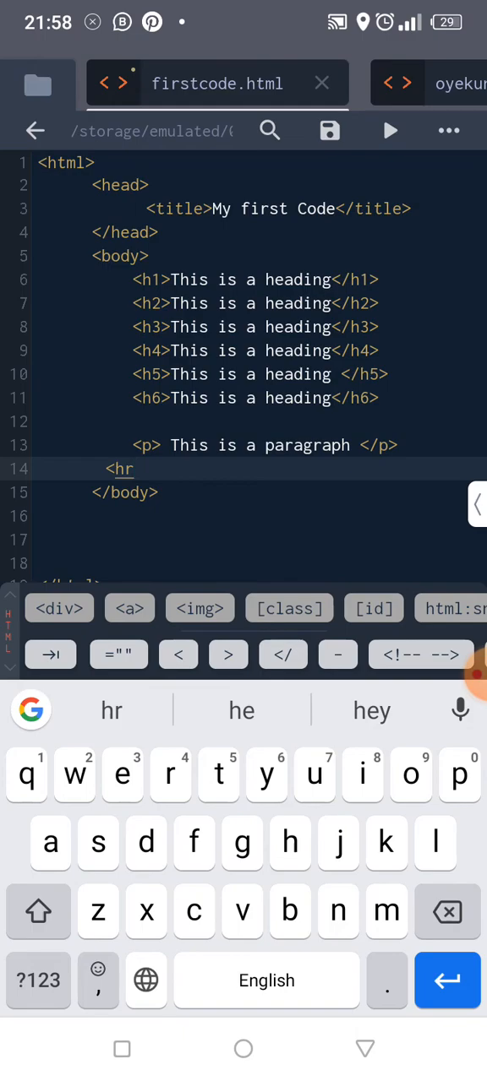
click(228, 656)
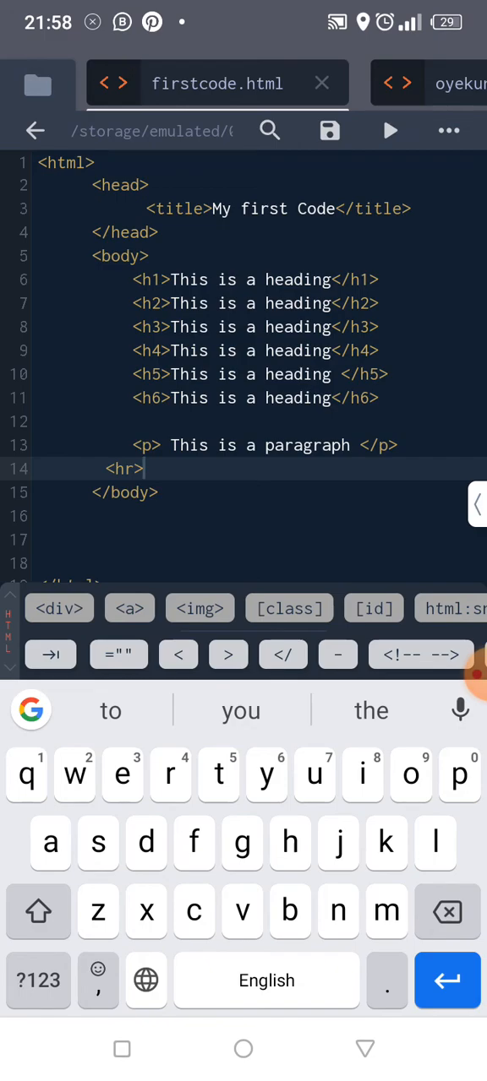
- Save the file and preview the rendered page with headings, paragraph and rule
click(329, 132)
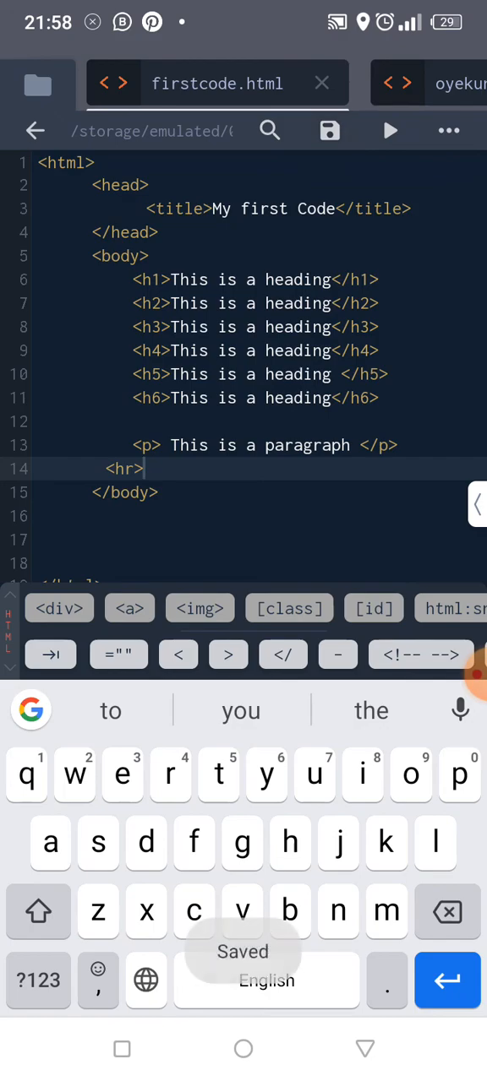
click(388, 130)
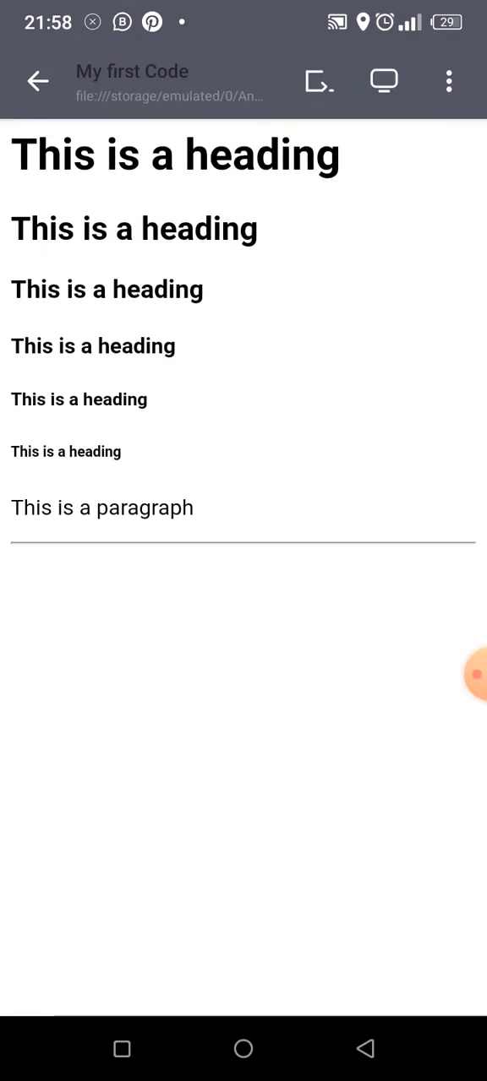